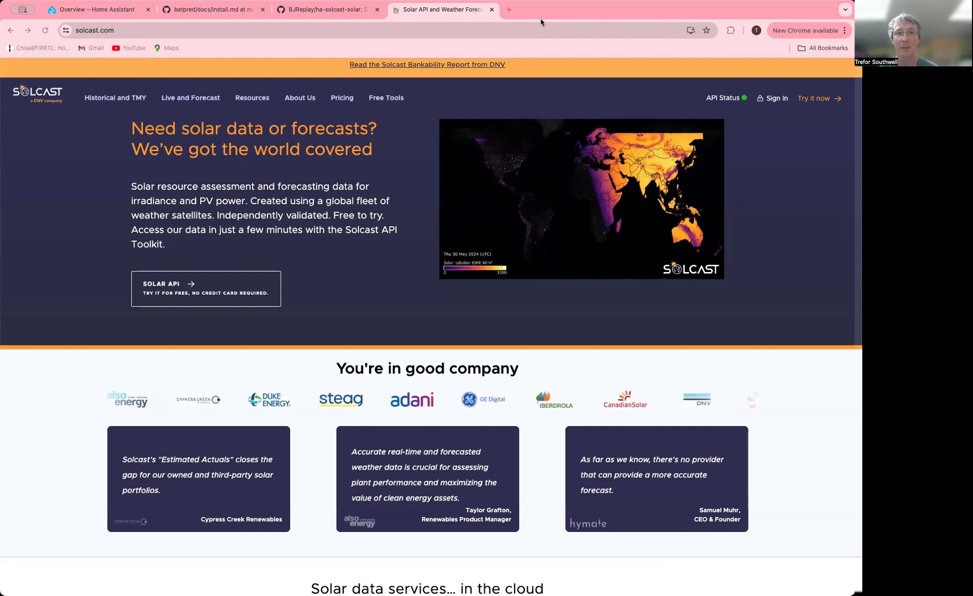
Bring up the forked BJReplay/ha-solcast-solar repository tab on GitHub
{"action": "left_click", "coordinate": [323, 10]}
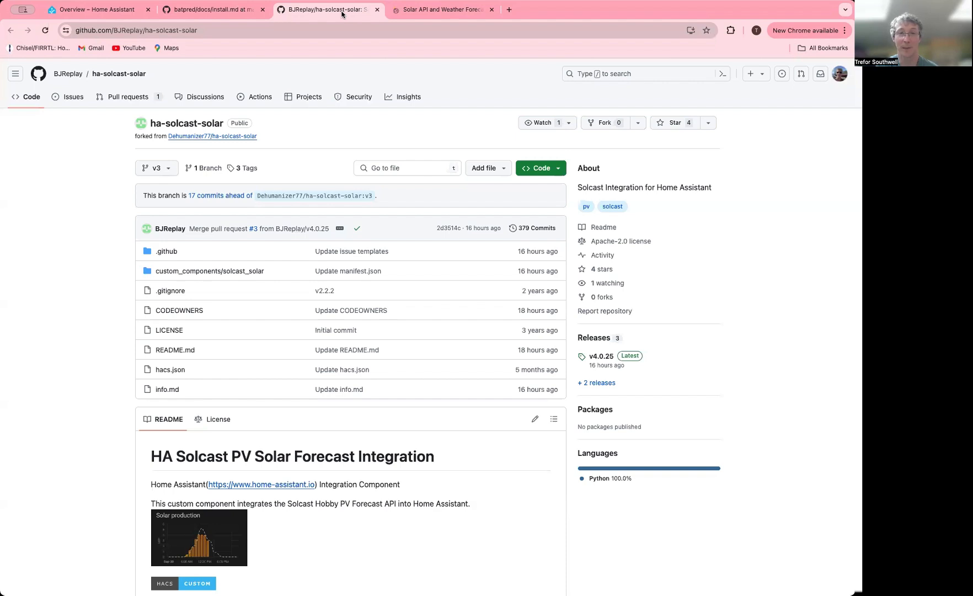
{"action": "mouse_move", "coordinate": [329, 10]}
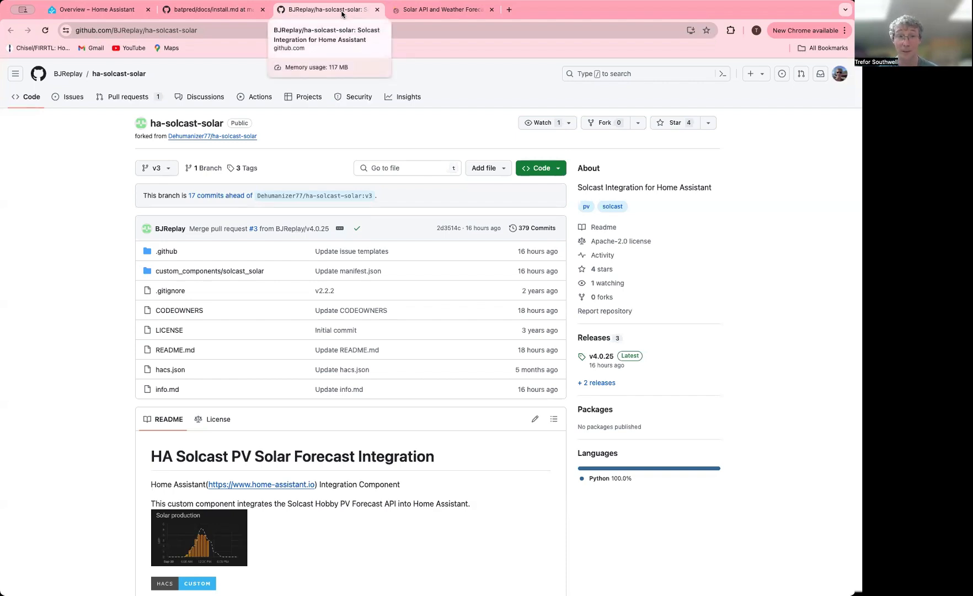
{"action": "mouse_move", "coordinate": [407, 119]}
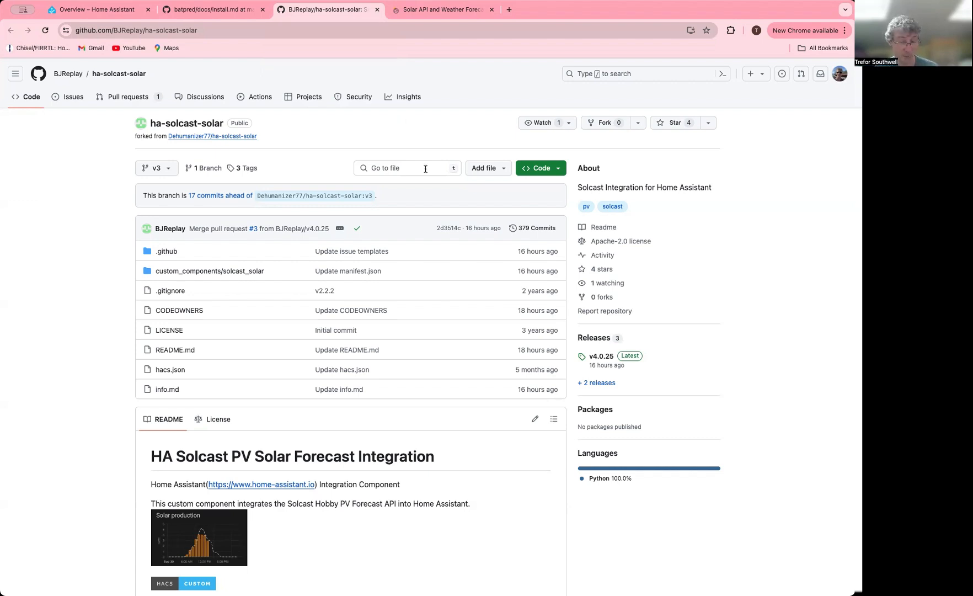
{"action": "mouse_move", "coordinate": [406, 141]}
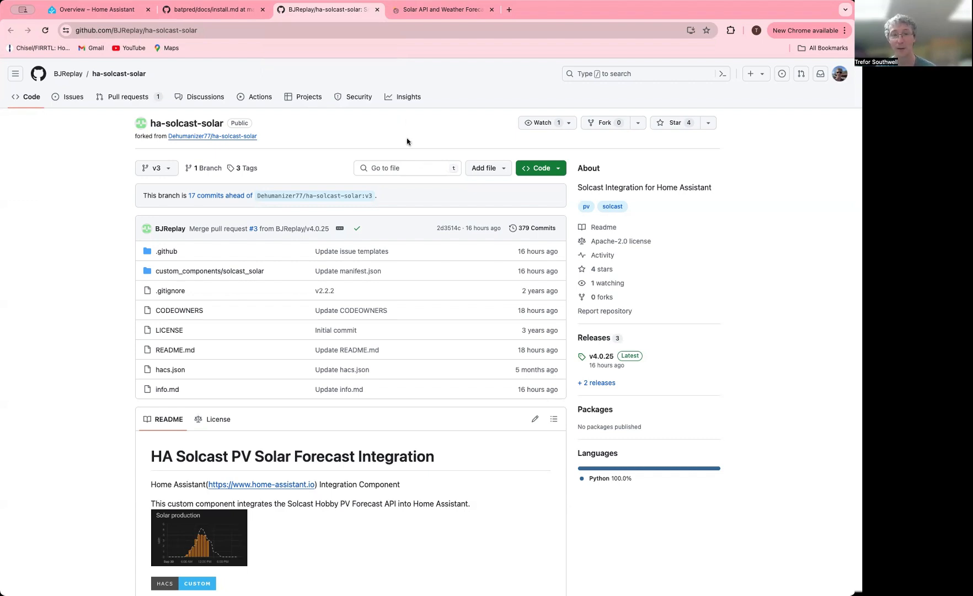
{"action": "mouse_move", "coordinate": [335, 154]}
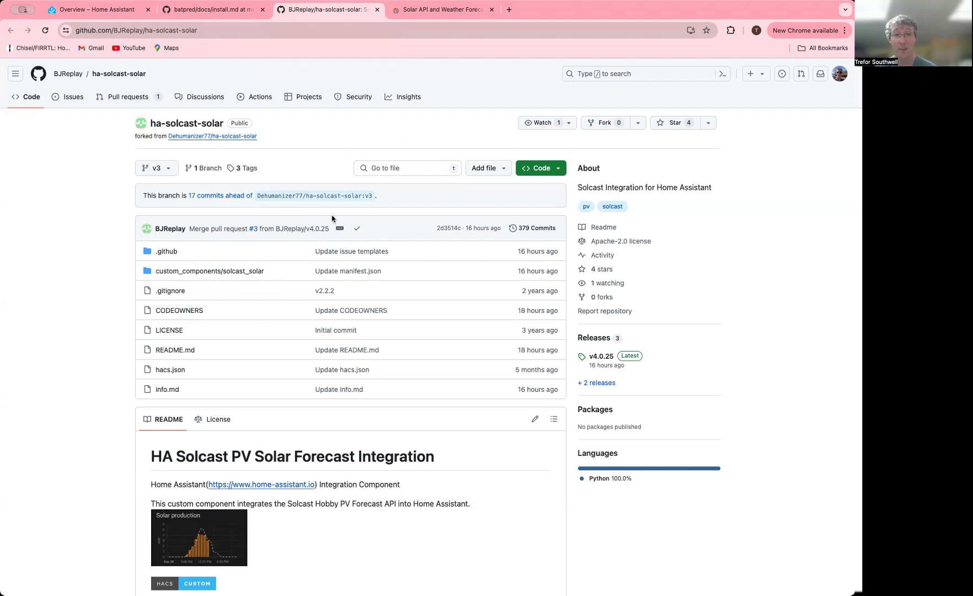
{"action": "mouse_move", "coordinate": [338, 186]}
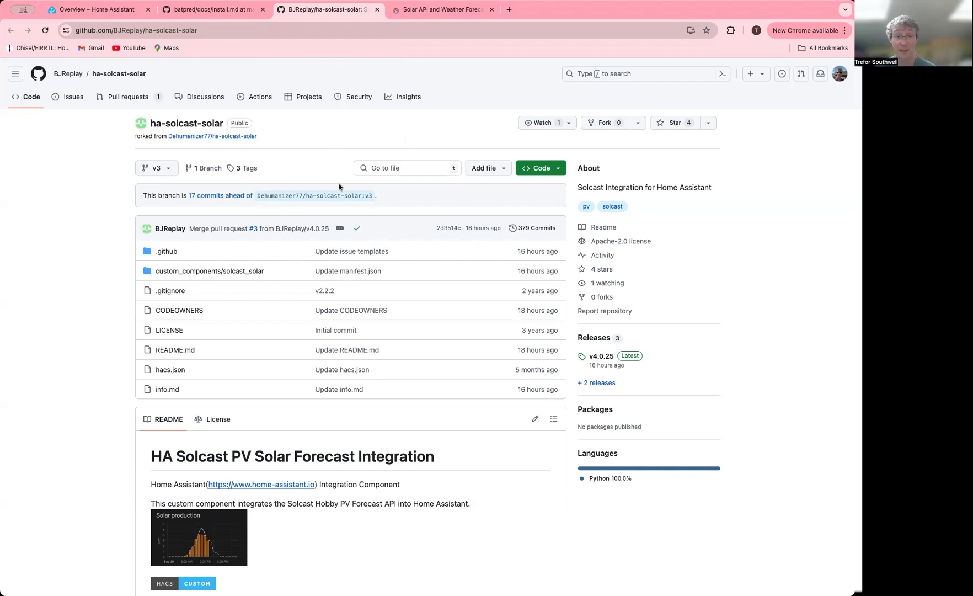
{"action": "mouse_move", "coordinate": [288, 138]}
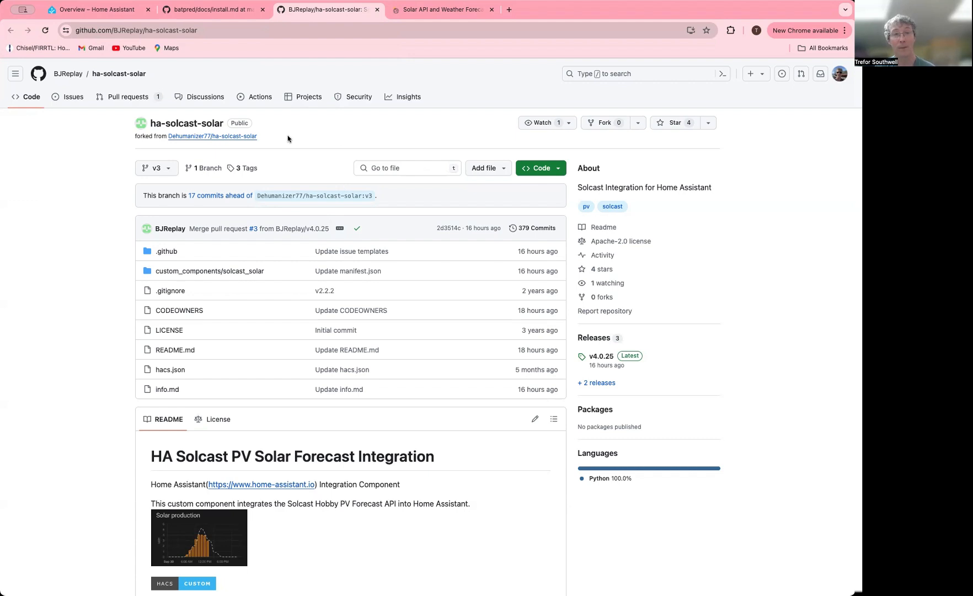
{"action": "mouse_move", "coordinate": [291, 141]}
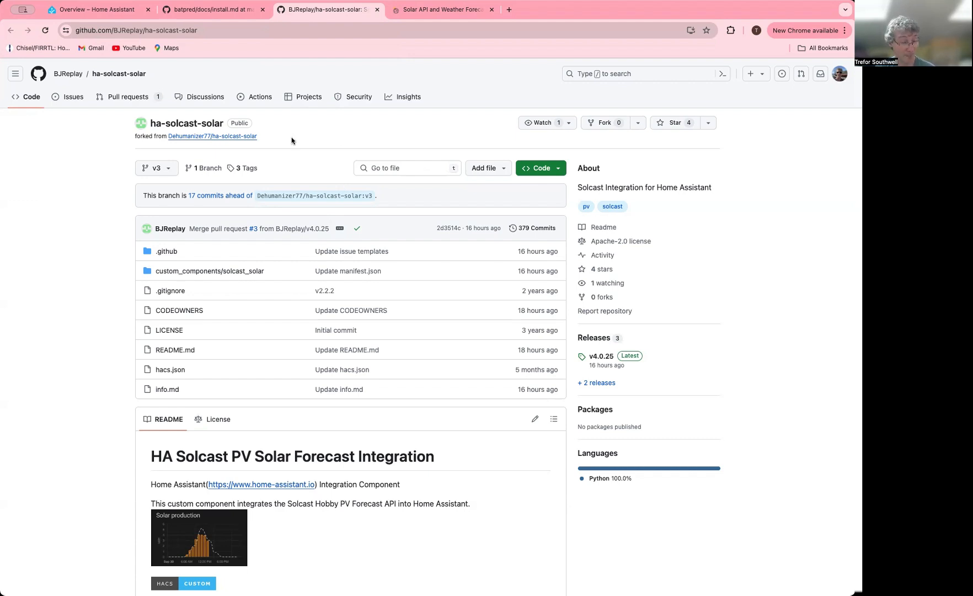
{"action": "mouse_move", "coordinate": [285, 163]}
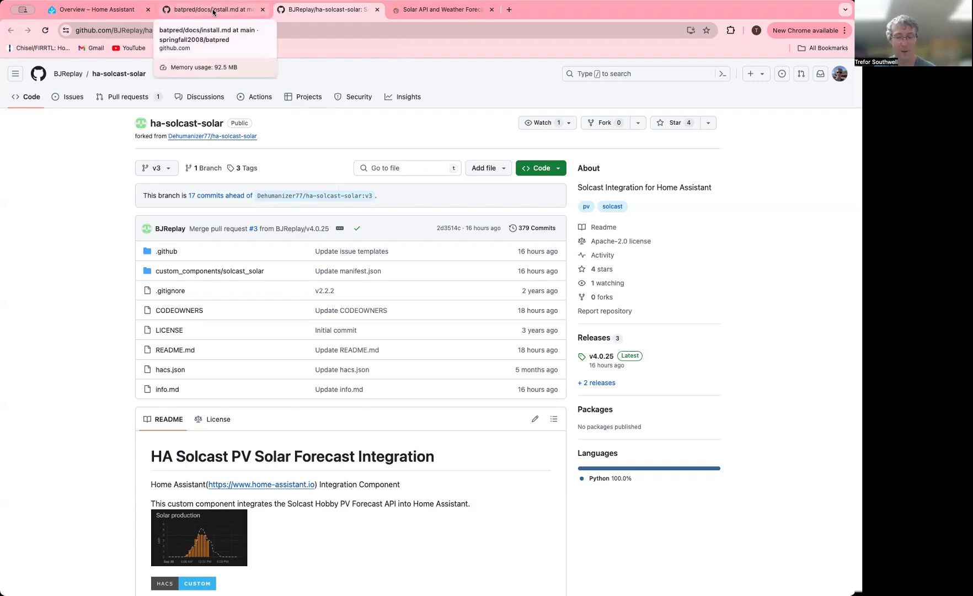
Show the Solcast Install section of Predbat's docs/install.md, with its pv_forecast apps.yaml lines
{"action": "left_click", "coordinate": [211, 9]}
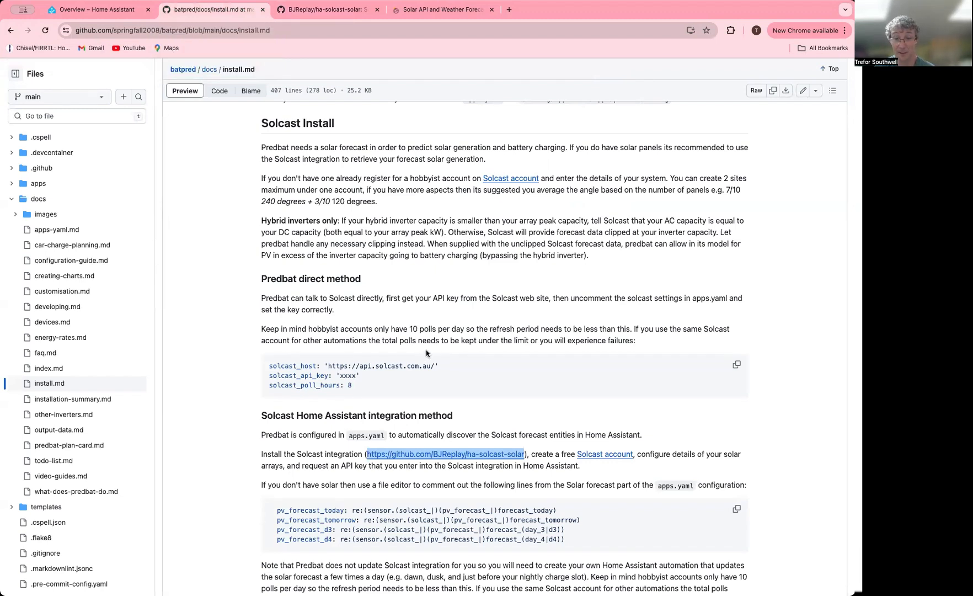
{"action": "double_click", "coordinate": [311, 510]}
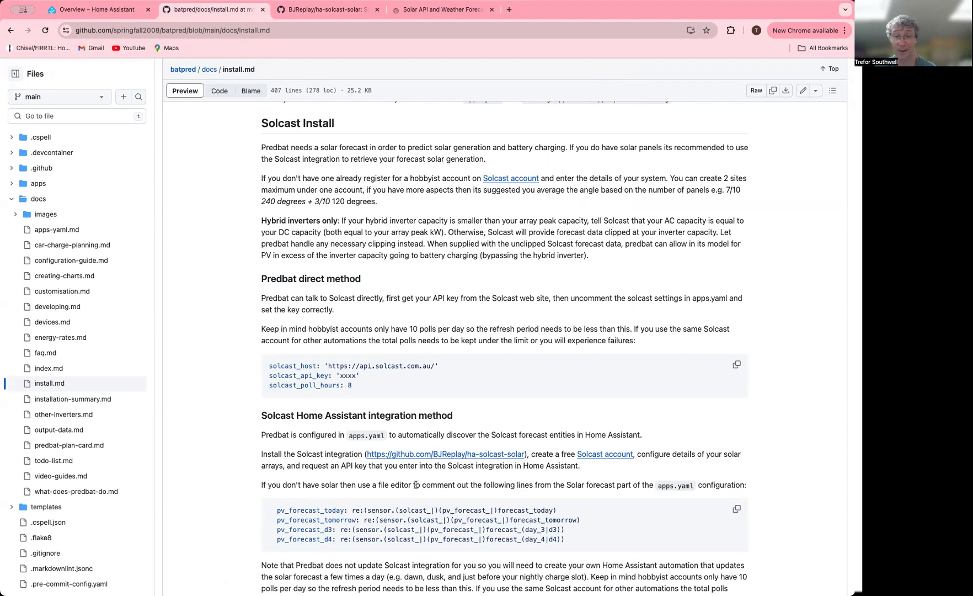
{"action": "mouse_move", "coordinate": [277, 365]}
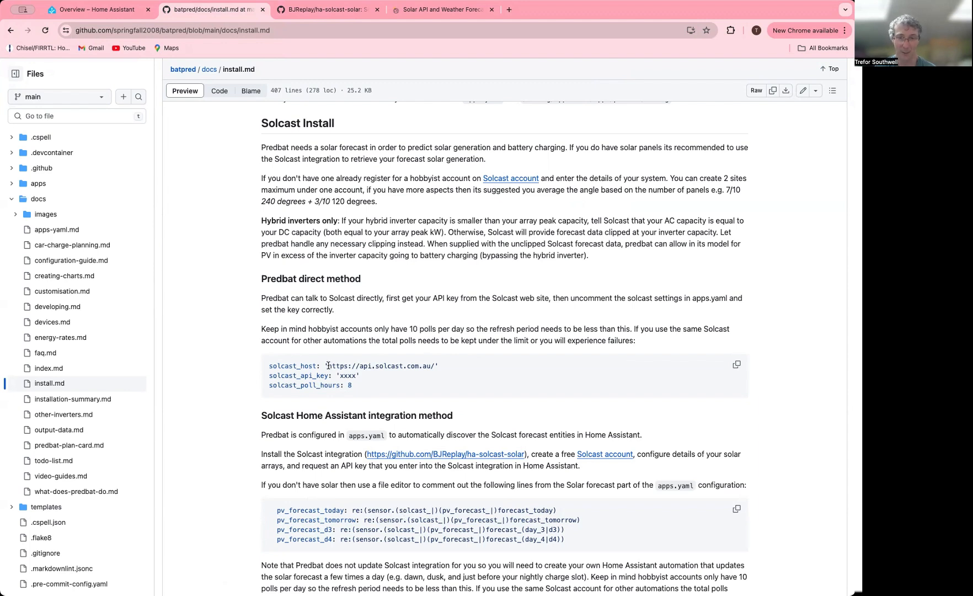
{"action": "double_click", "coordinate": [346, 376]}
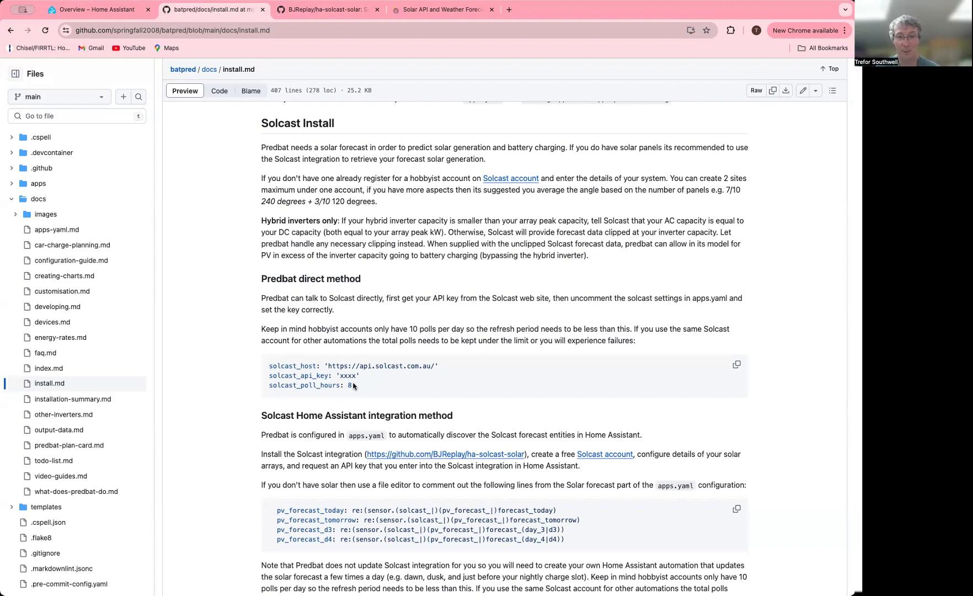
{"action": "mouse_move", "coordinate": [438, 515]}
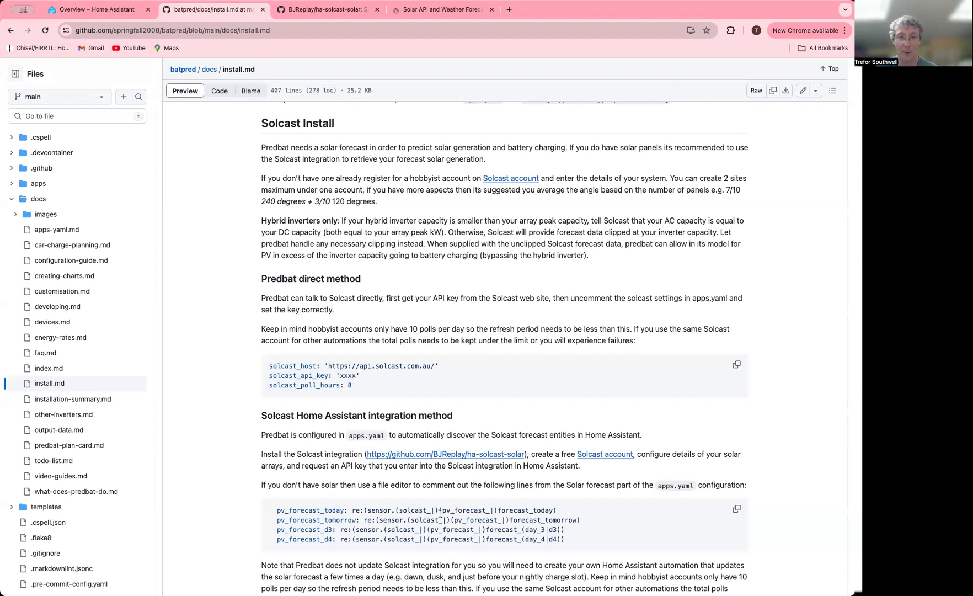
{"action": "mouse_move", "coordinate": [330, 371]}
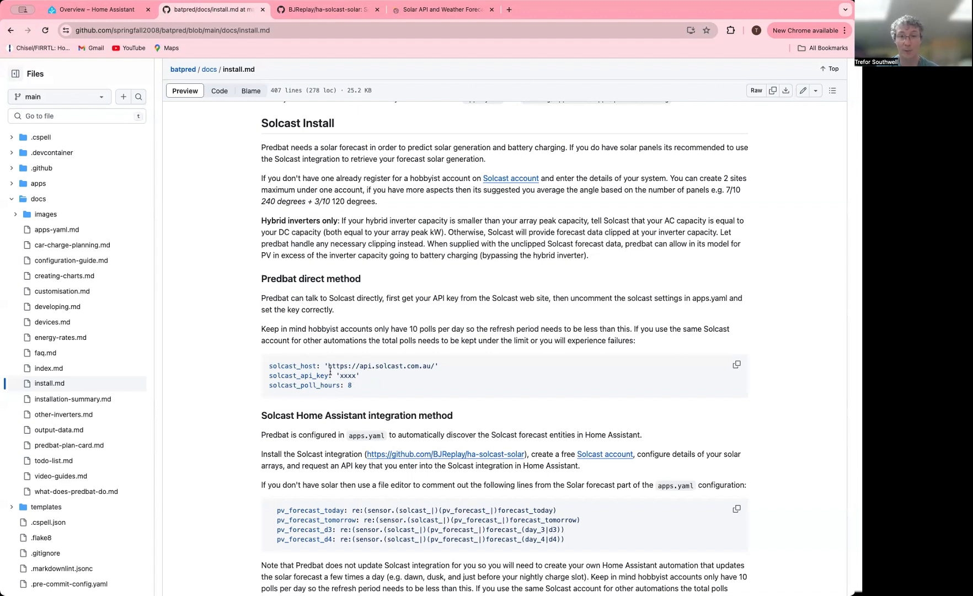
{"action": "mouse_move", "coordinate": [340, 396]}
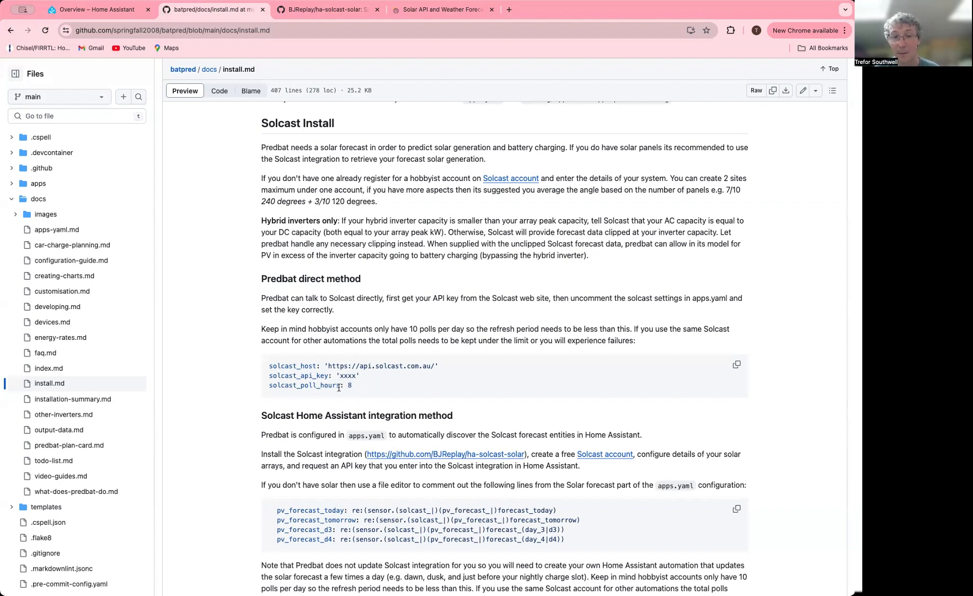
{"action": "mouse_move", "coordinate": [336, 241]}
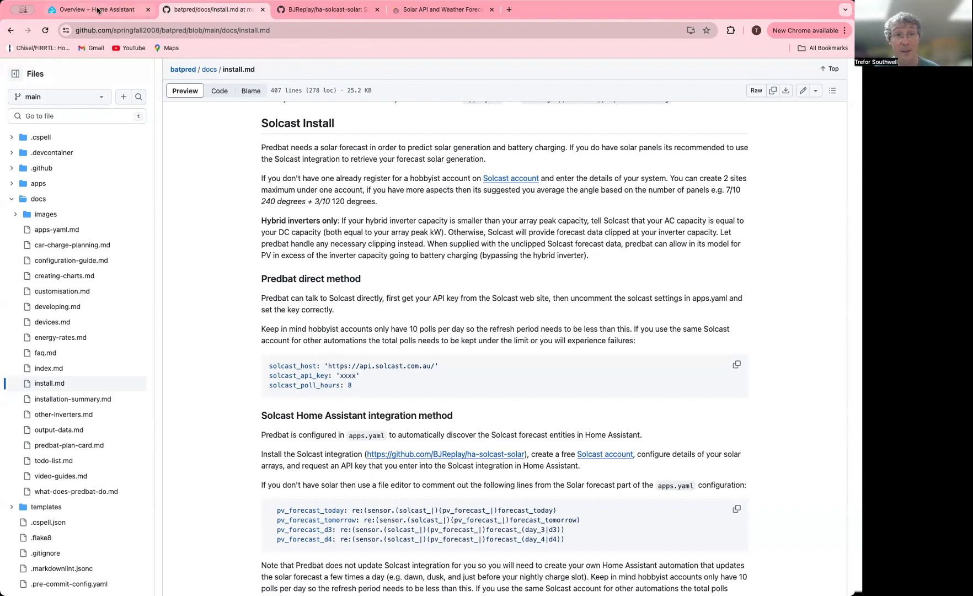
On the Predbat dashboard, inspect PV today's attributes and highlight the Total10 forecast value
{"action": "left_click", "coordinate": [96, 9]}
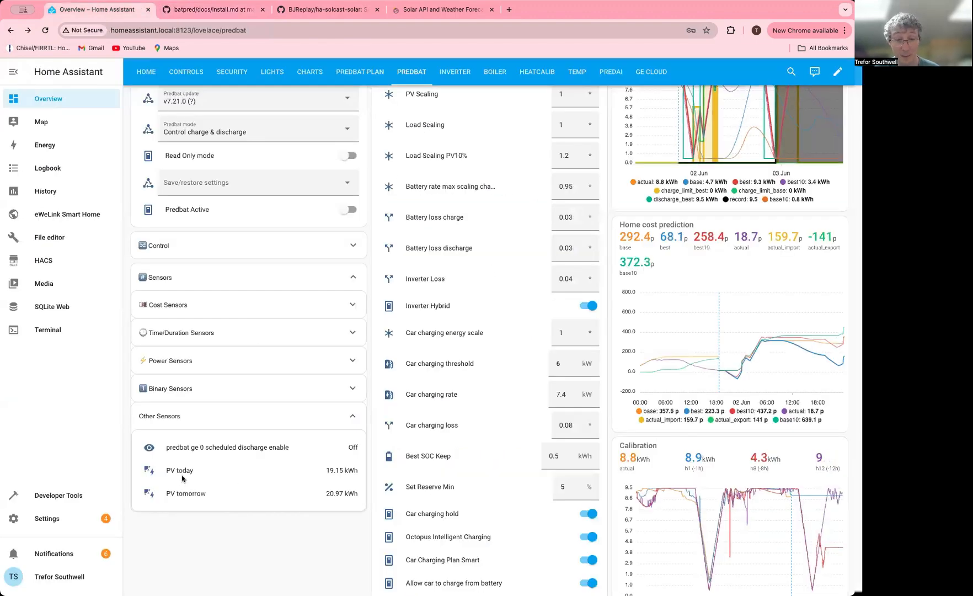
{"action": "mouse_move", "coordinate": [194, 501]}
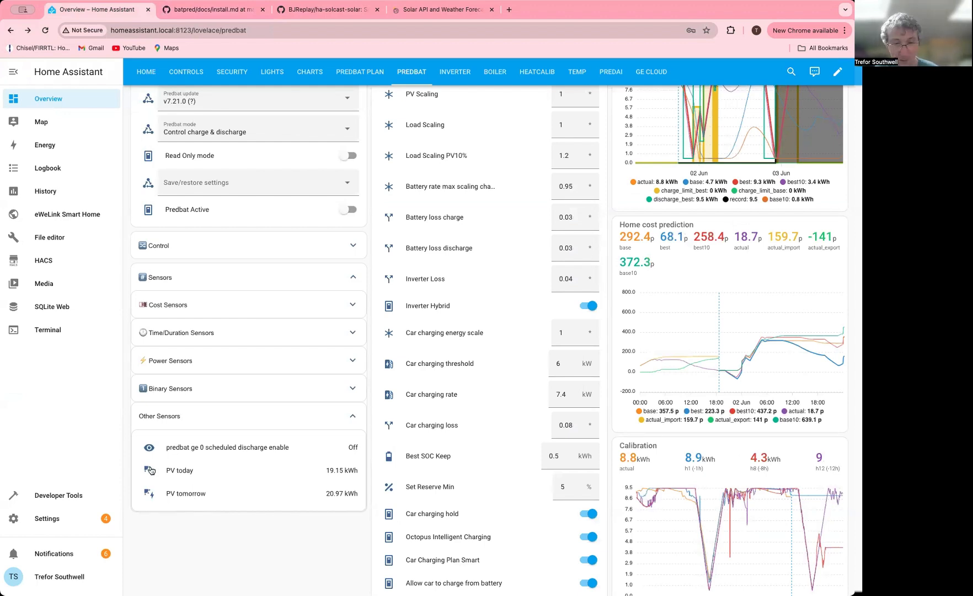
{"action": "left_click", "coordinate": [180, 470]}
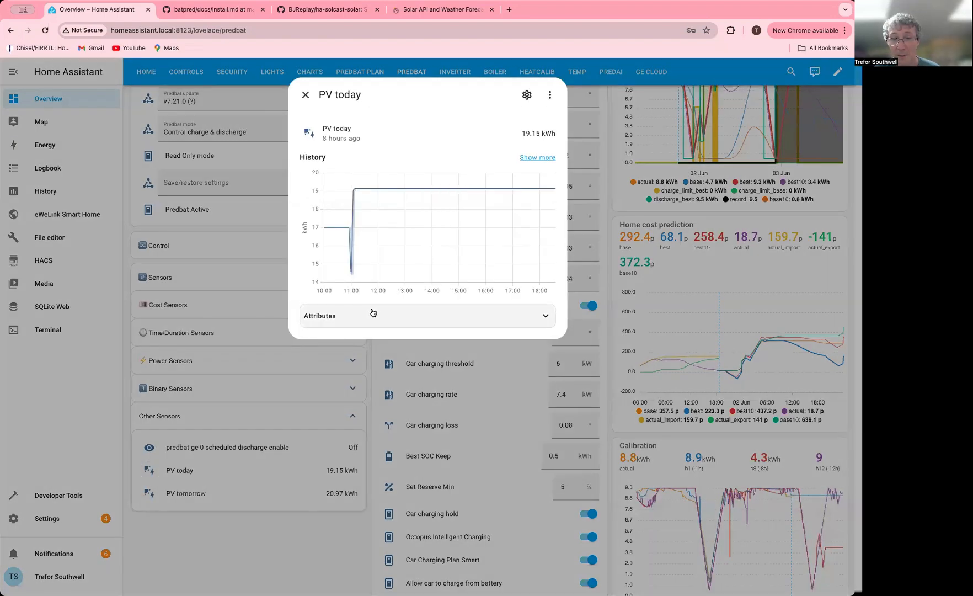
{"action": "left_click", "coordinate": [426, 315]}
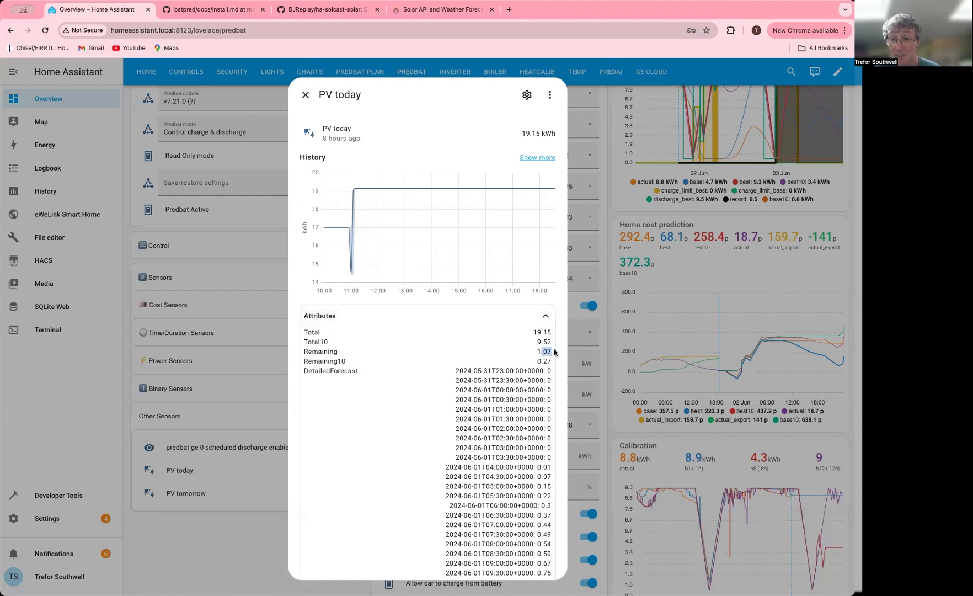
{"action": "double_click", "coordinate": [542, 341]}
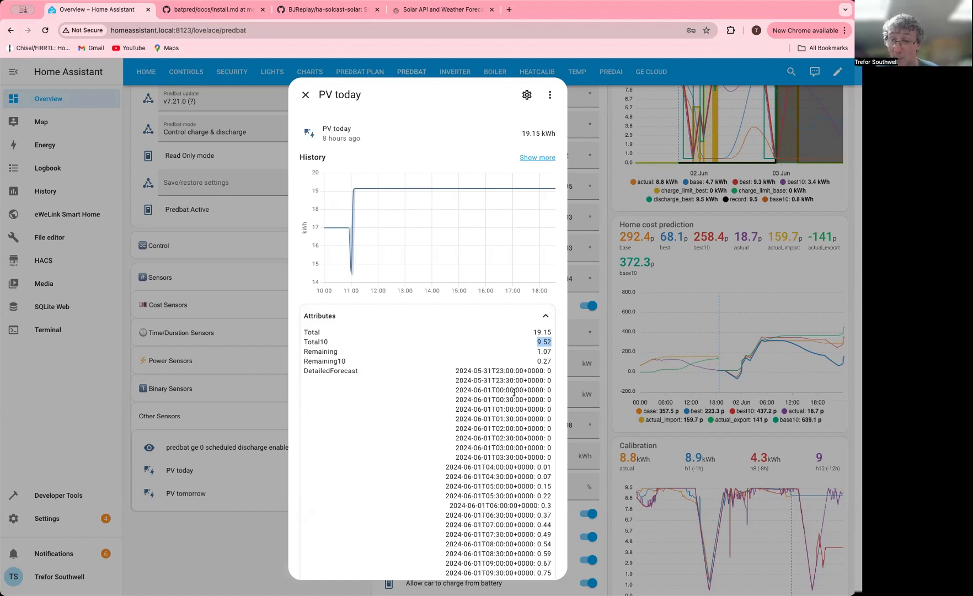
{"action": "scroll", "scroll_direction": "down", "scroll_amount": 3}
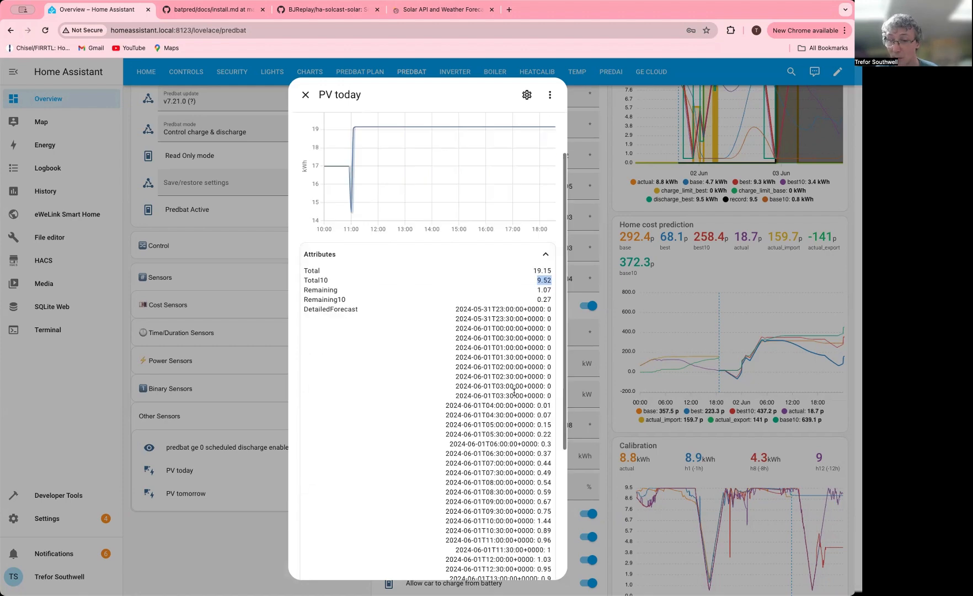
{"action": "scroll", "scroll_direction": "down", "scroll_amount": 3}
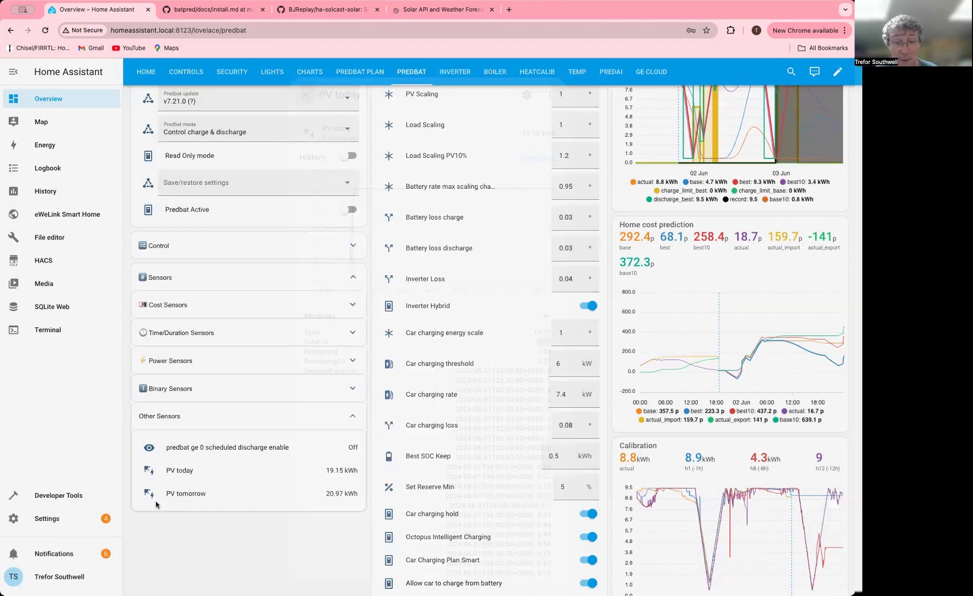
Review and close the PV tomorrow sensor's attributes, then return to the install.md tab
{"action": "left_click", "coordinate": [184, 492]}
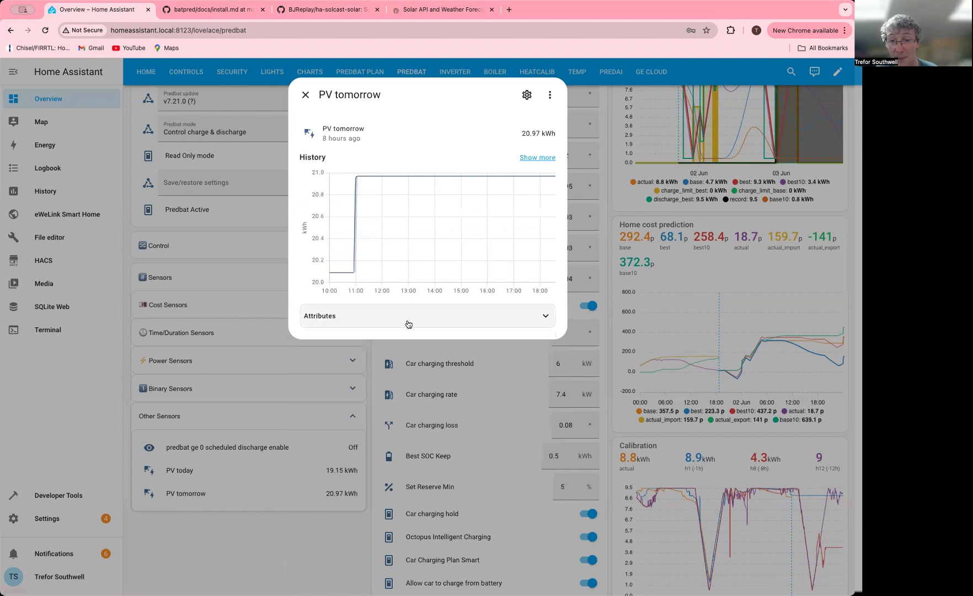
{"action": "left_click", "coordinate": [427, 318]}
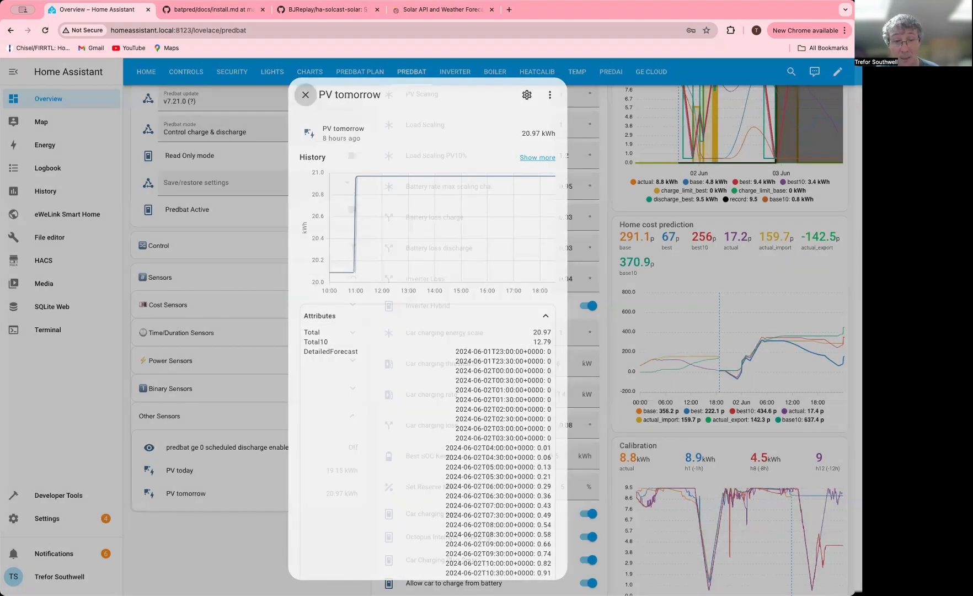
{"action": "left_click", "coordinate": [305, 95]}
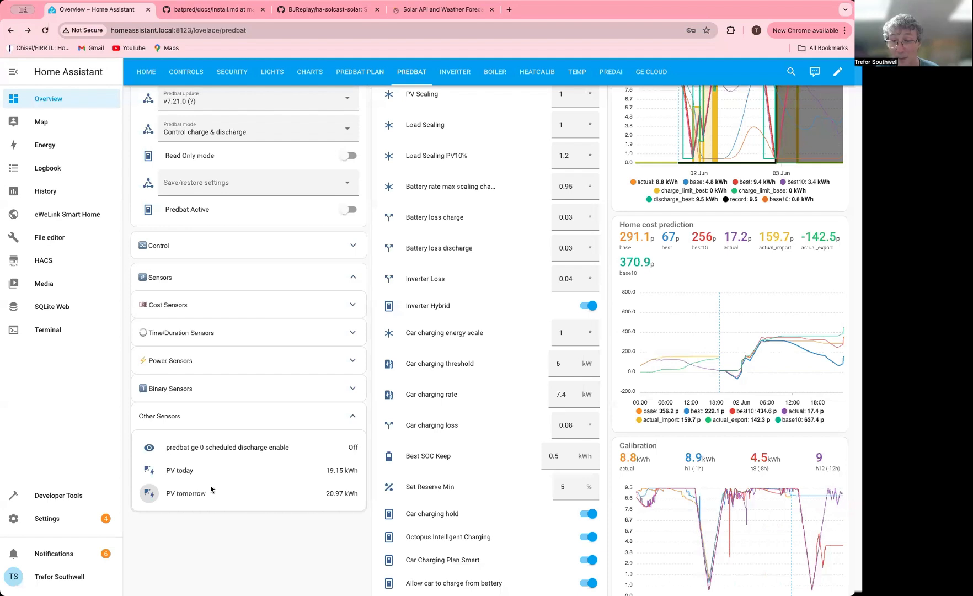
{"action": "mouse_move", "coordinate": [218, 472]}
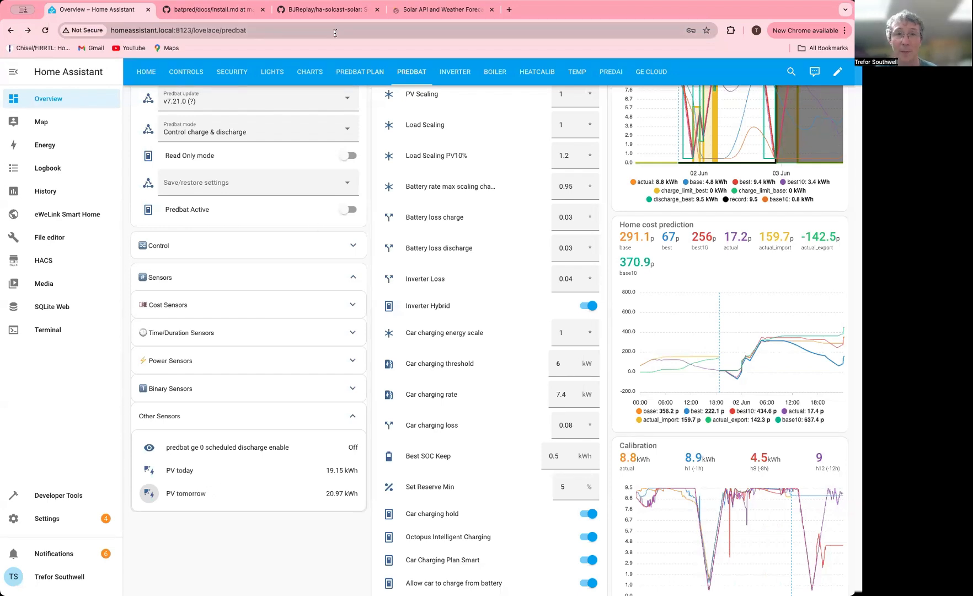
{"action": "mouse_move", "coordinate": [322, 10]}
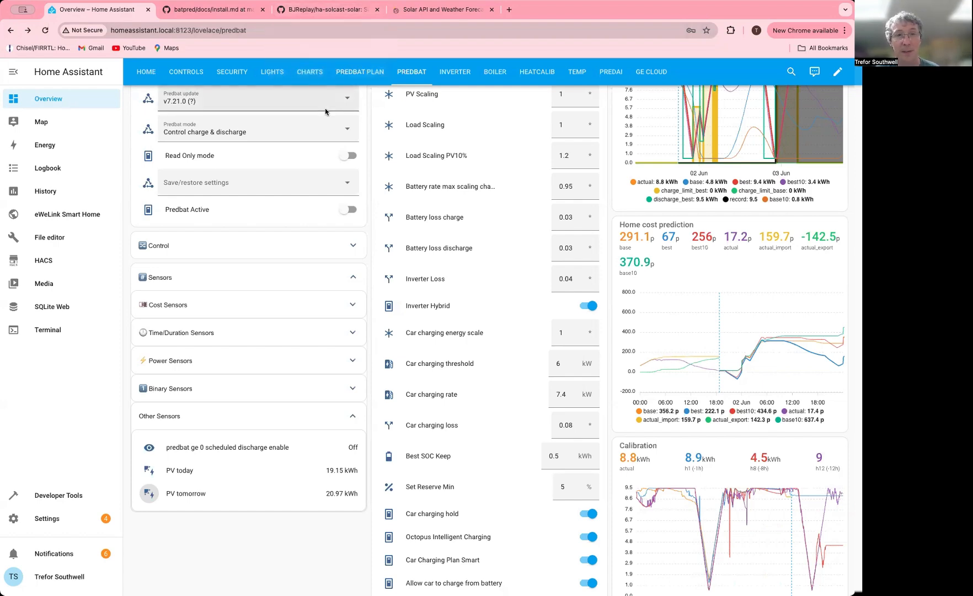
{"action": "left_click", "coordinate": [210, 10]}
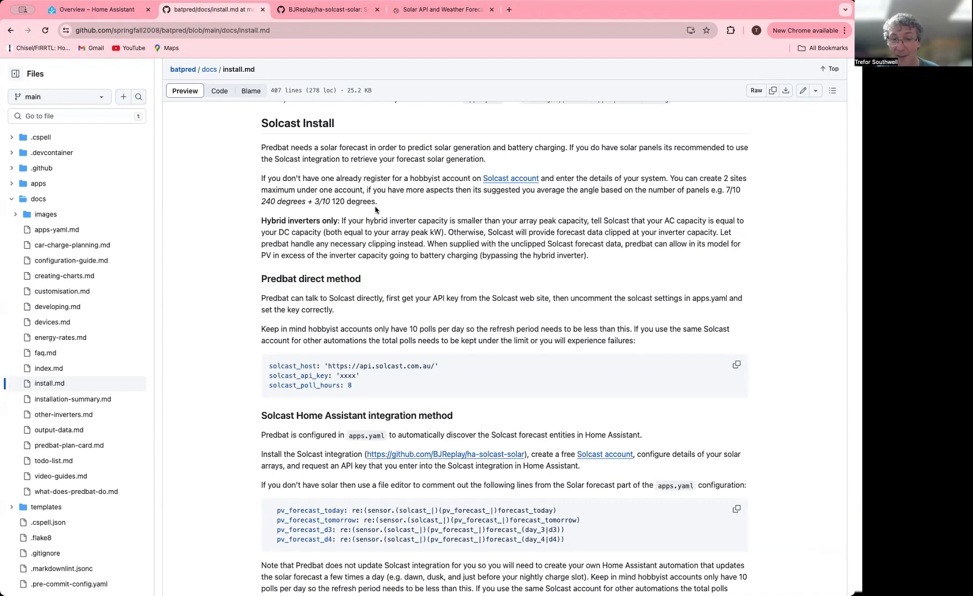
{"action": "scroll", "scroll_direction": "down", "scroll_amount": 3}
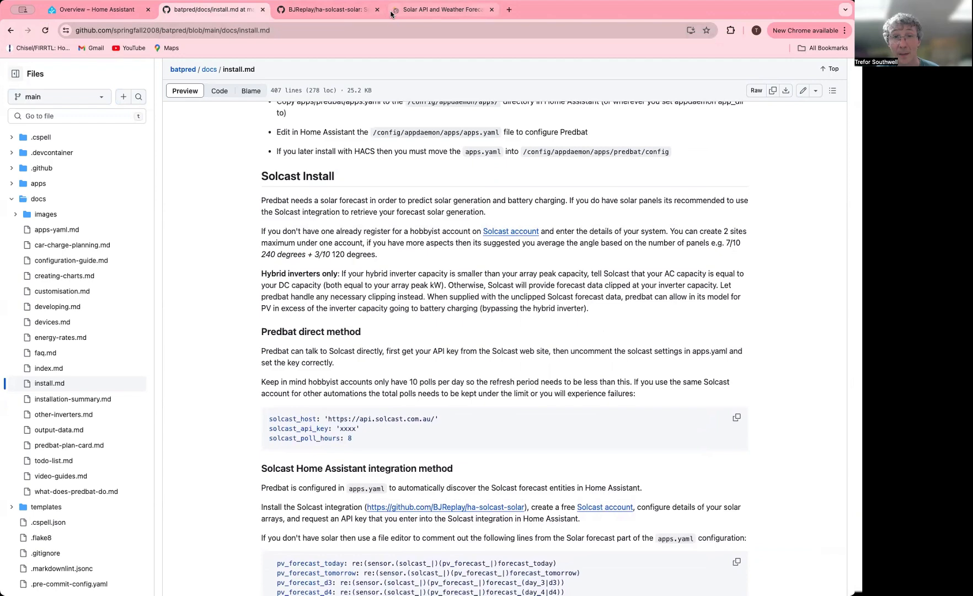
{"action": "mouse_move", "coordinate": [399, 14]}
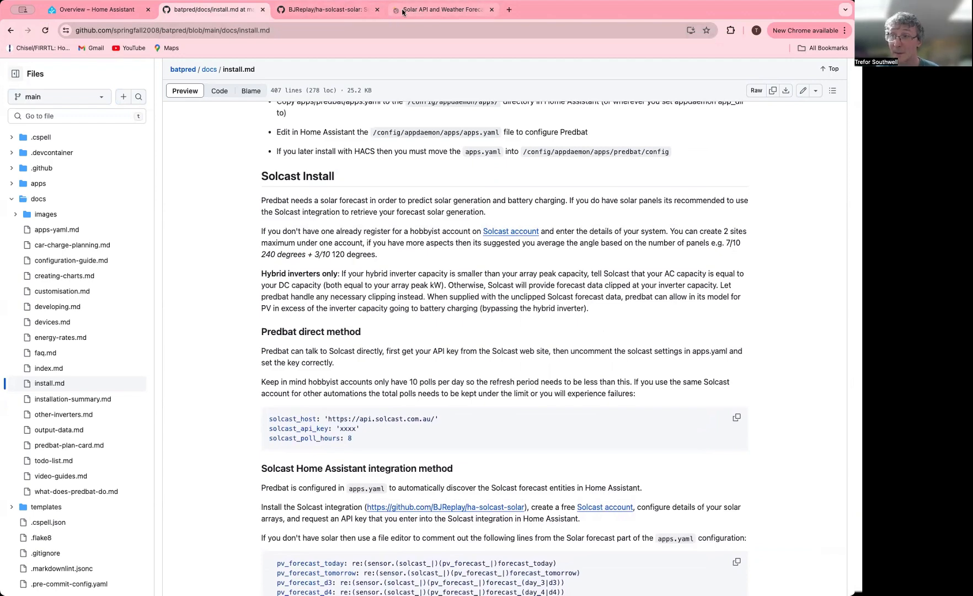